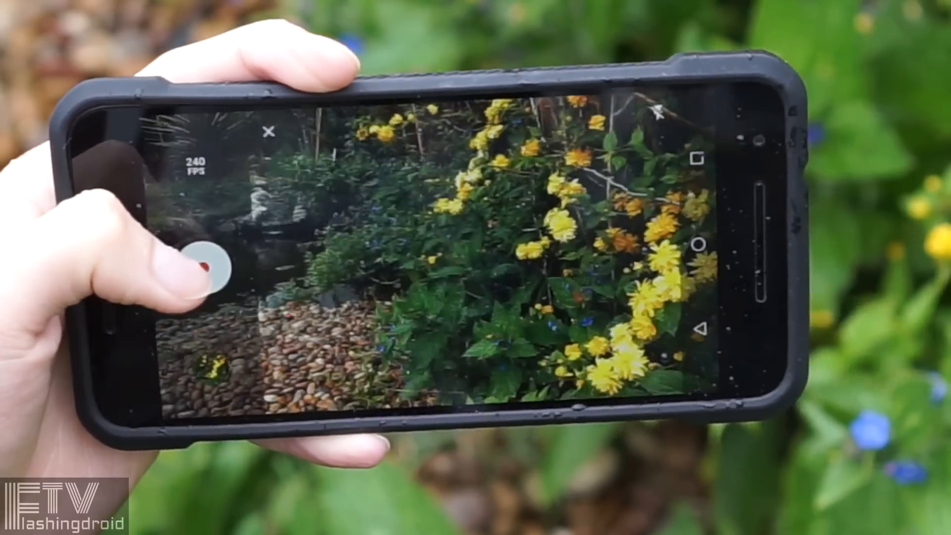
- Close the Play folder, browse the full app drawer list, and return to the home screen
click(200, 257)
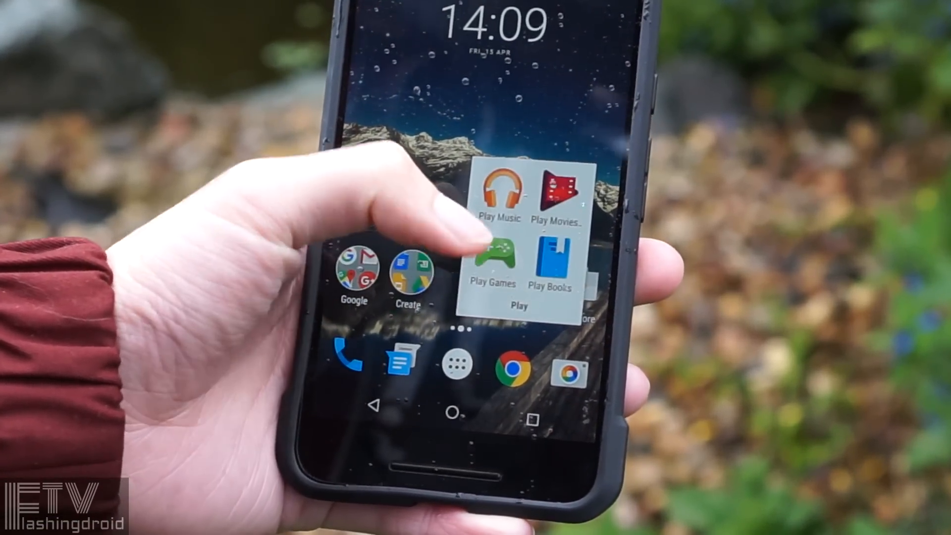
click(453, 369)
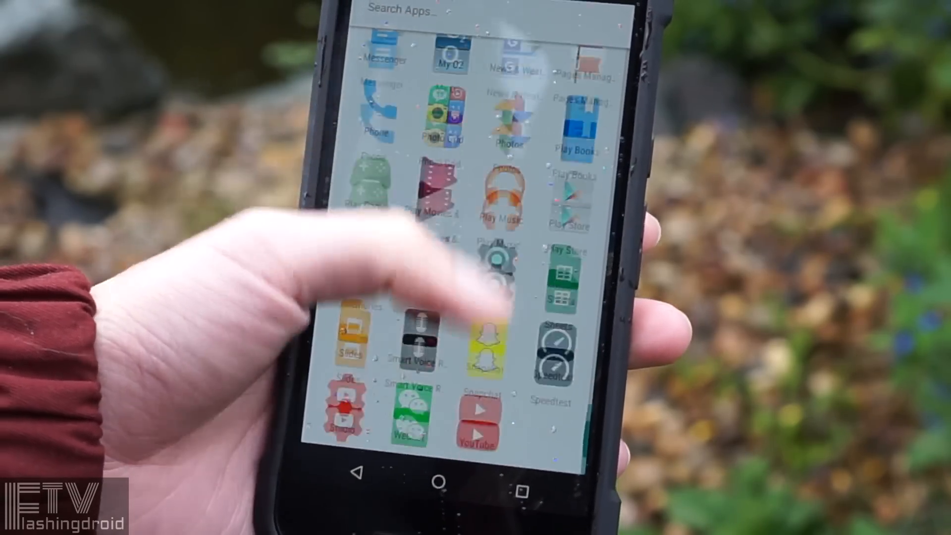
scroll(down, 3)
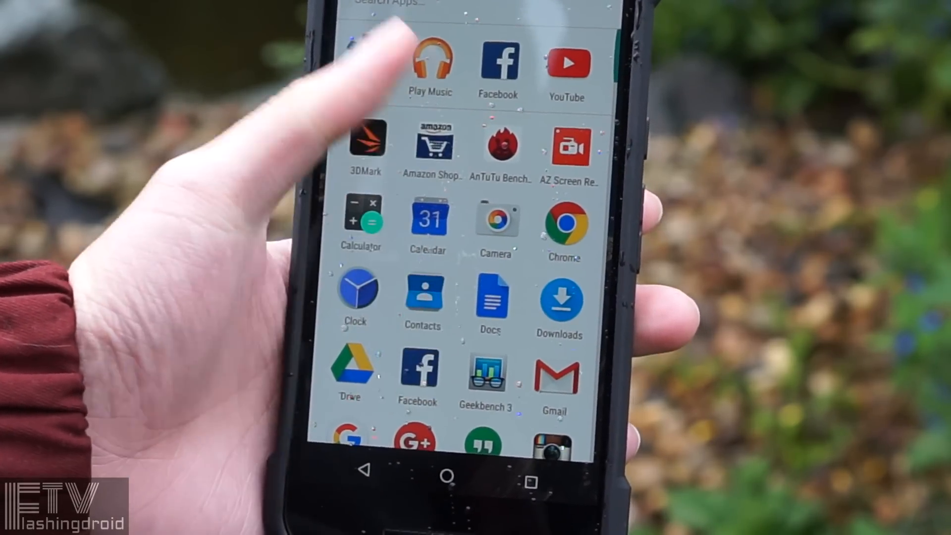
click(448, 474)
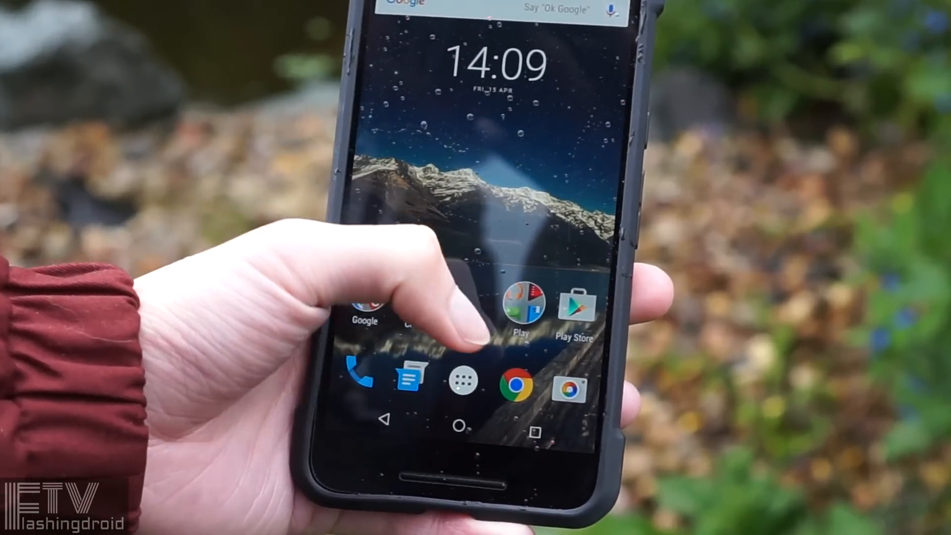